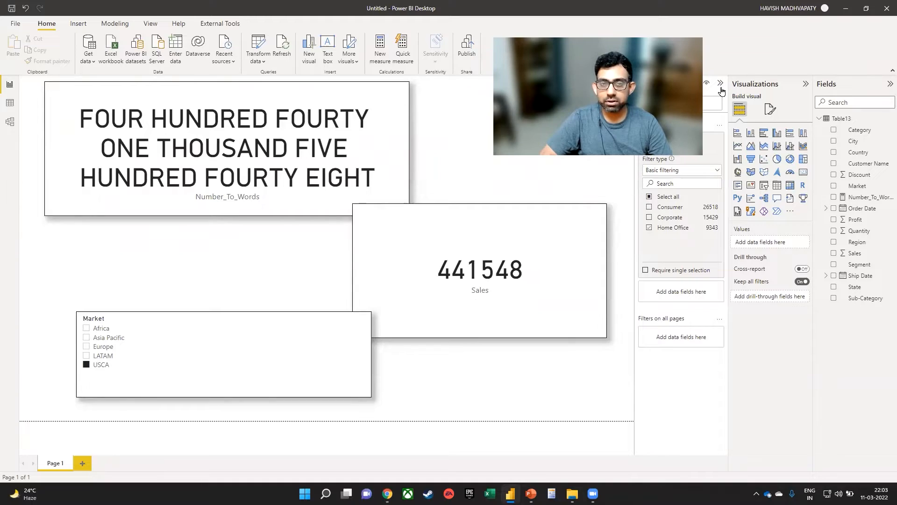
Step: Collapse the Filters pane and select the Number_To_Words card
left_click(721, 83)
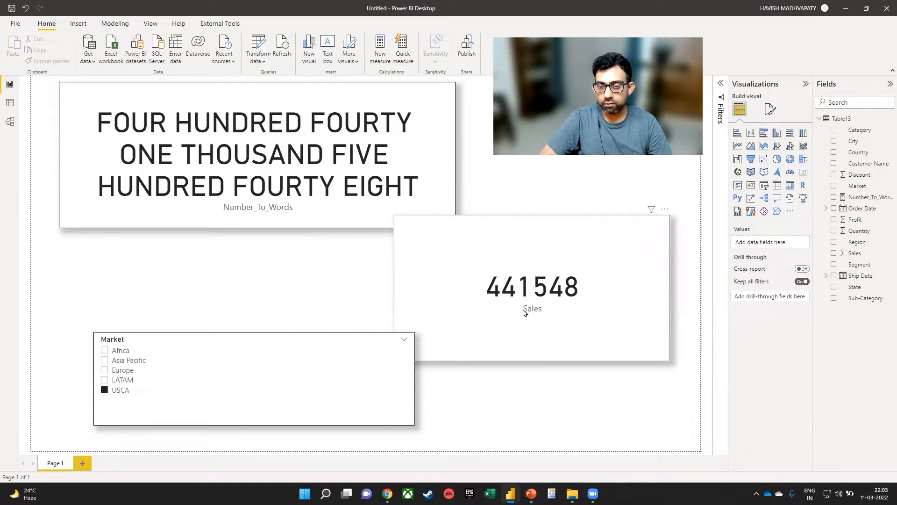
mouse_move(599, 303)
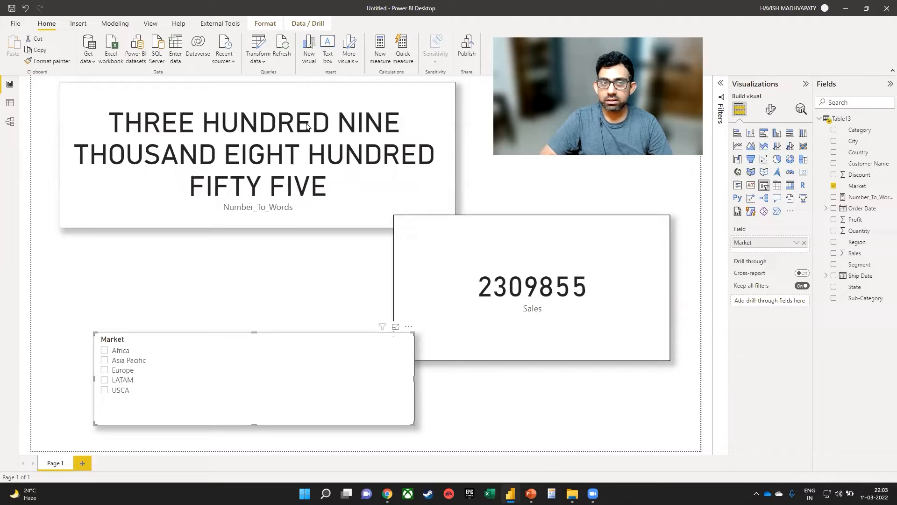
left_click(258, 154)
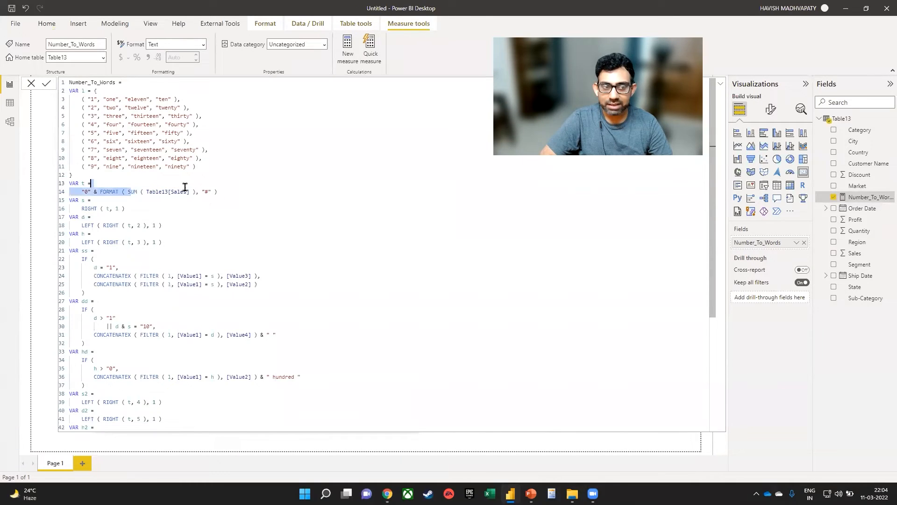
Step: Highlight the VAR t expression that totals Sales in the Number_To_Words formula
left_click(122, 191)
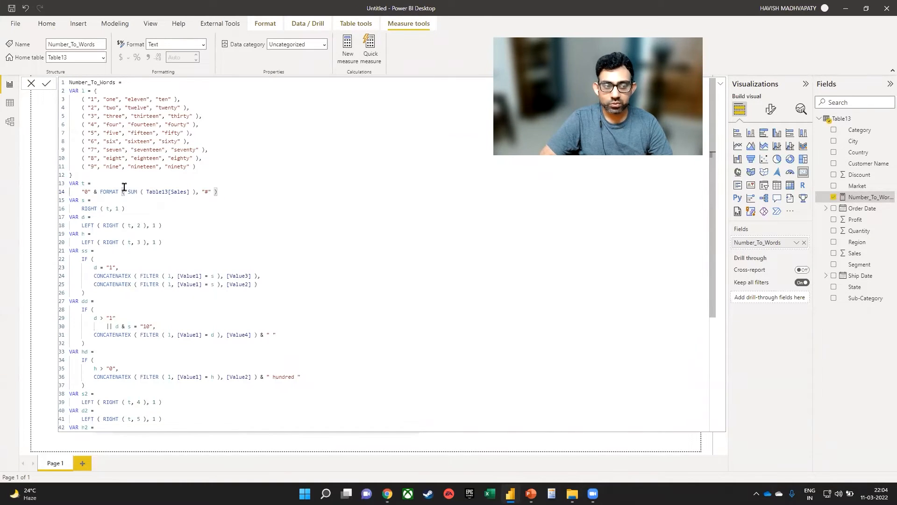
left_click_drag(127, 191, 192, 192)
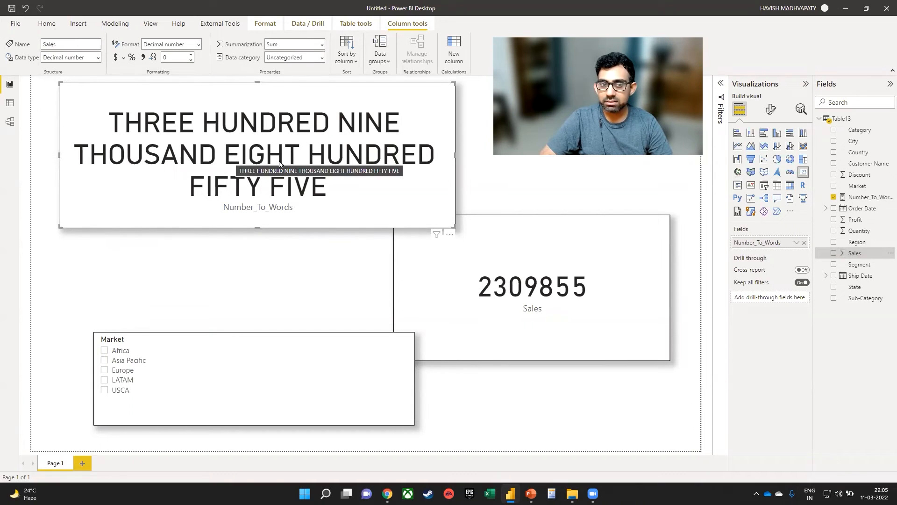
mouse_move(400, 235)
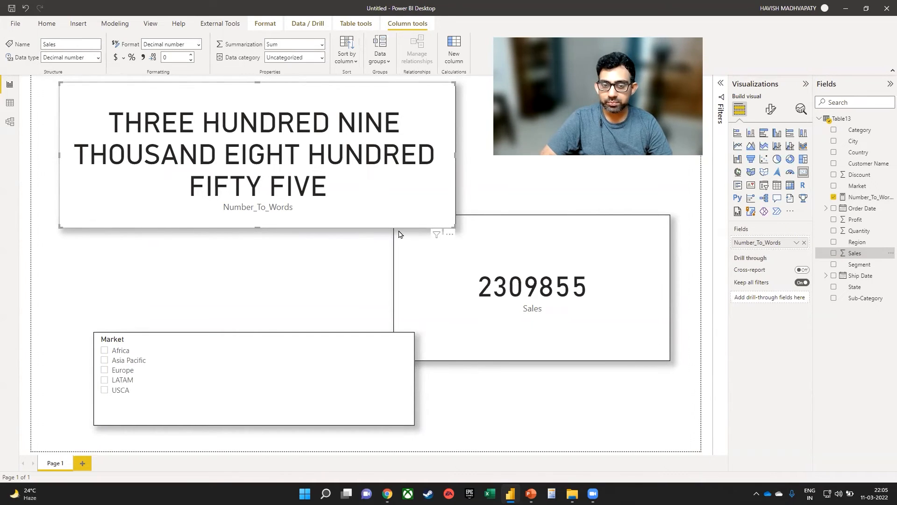